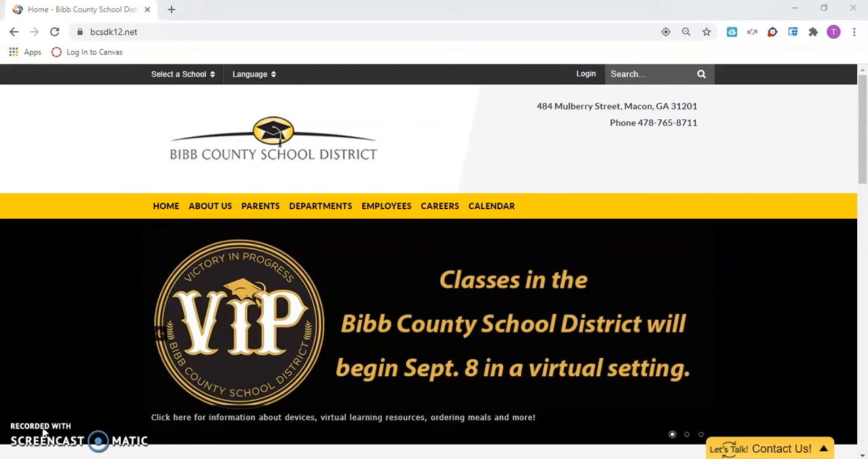
{"action": "mouse_move", "coordinate": [580, 324]}
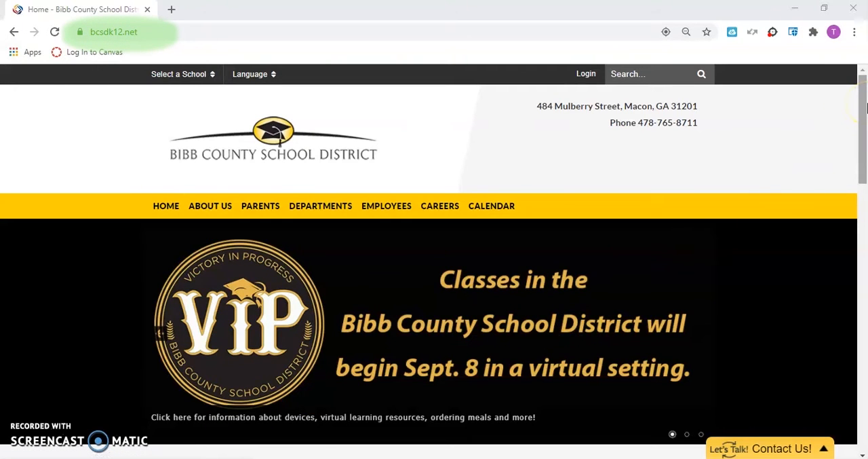
Open the 'Resources for Virtual Learning' headline and follow its ClassLink link.
{"action": "scroll", "scroll_direction": "down", "scroll_amount": 3}
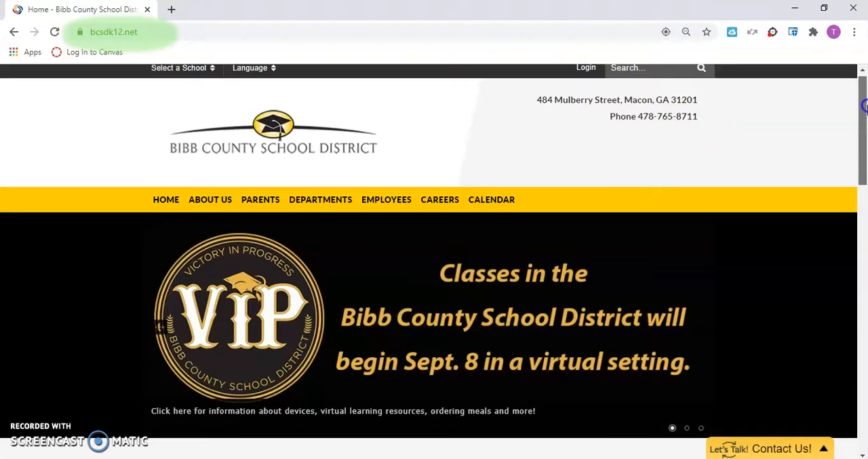
{"action": "scroll", "scroll_direction": "down", "scroll_amount": 3}
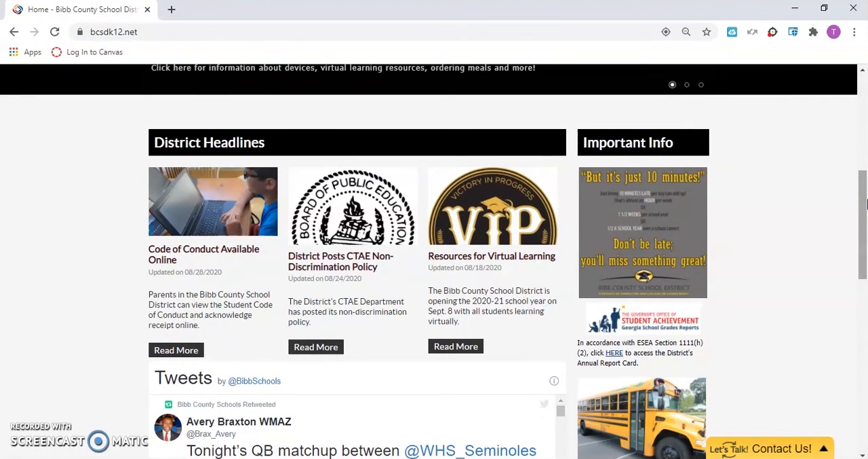
{"action": "mouse_move", "coordinate": [535, 262]}
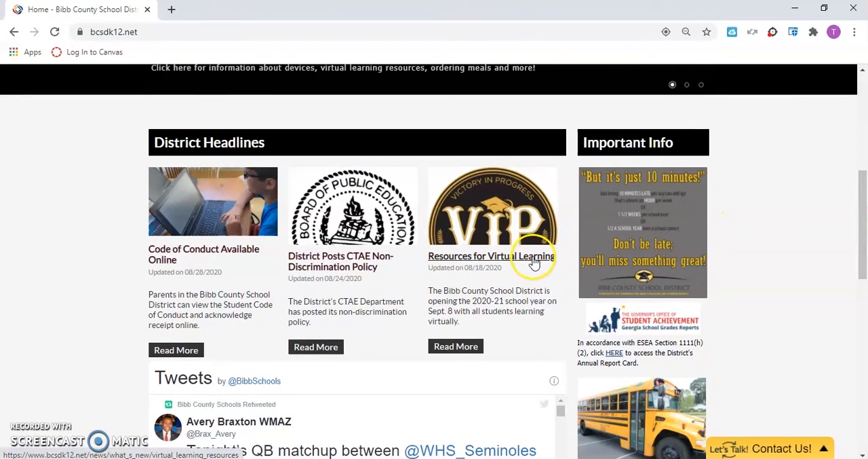
{"action": "left_click", "coordinate": [490, 255]}
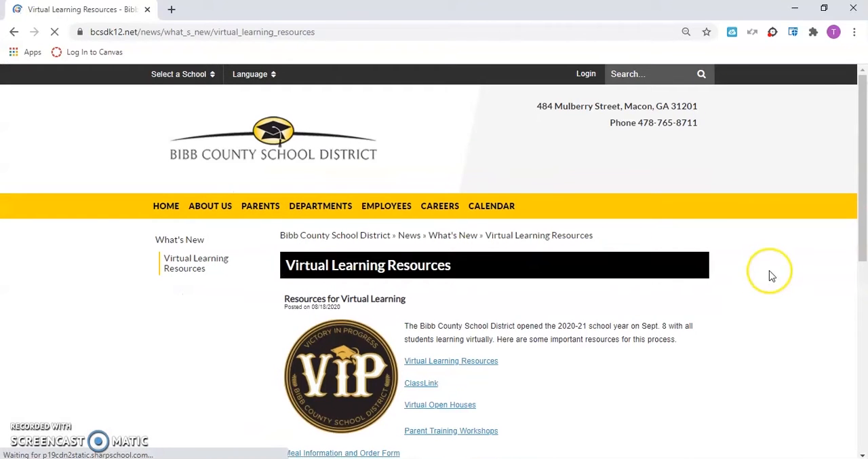
{"action": "scroll", "scroll_direction": "down", "scroll_amount": 3}
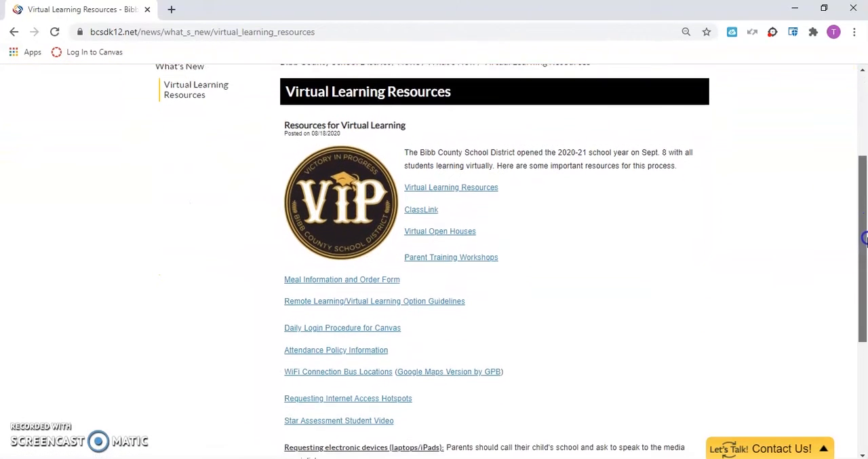
{"action": "scroll", "scroll_direction": "down", "scroll_amount": 3}
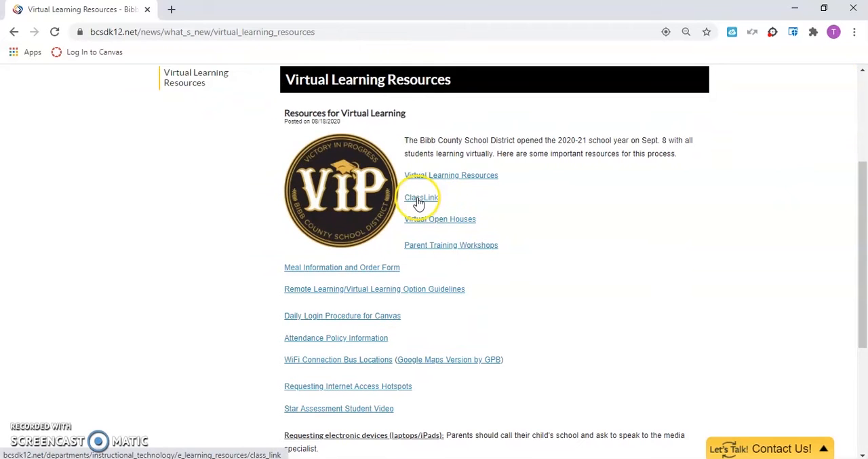
{"action": "left_click", "coordinate": [421, 196]}
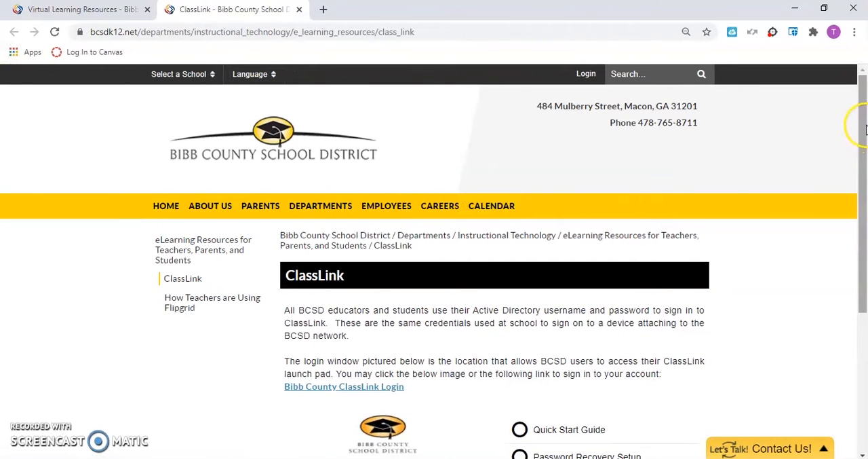
{"action": "scroll", "scroll_direction": "down", "scroll_amount": 3}
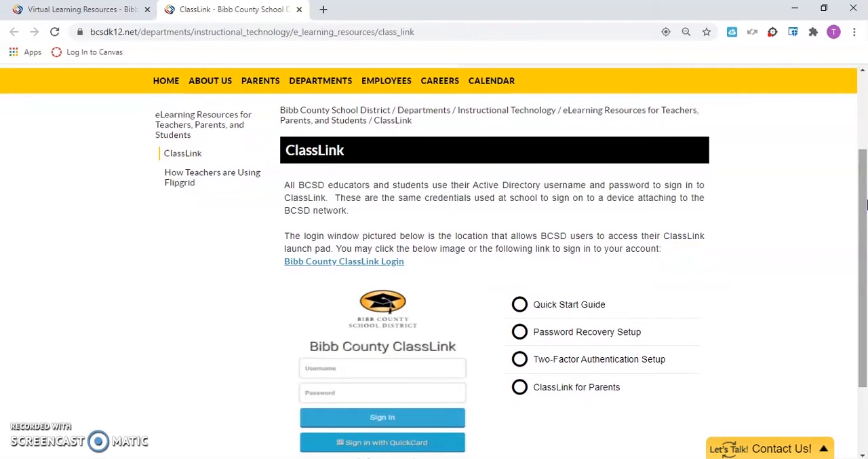
{"action": "mouse_move", "coordinate": [823, 196]}
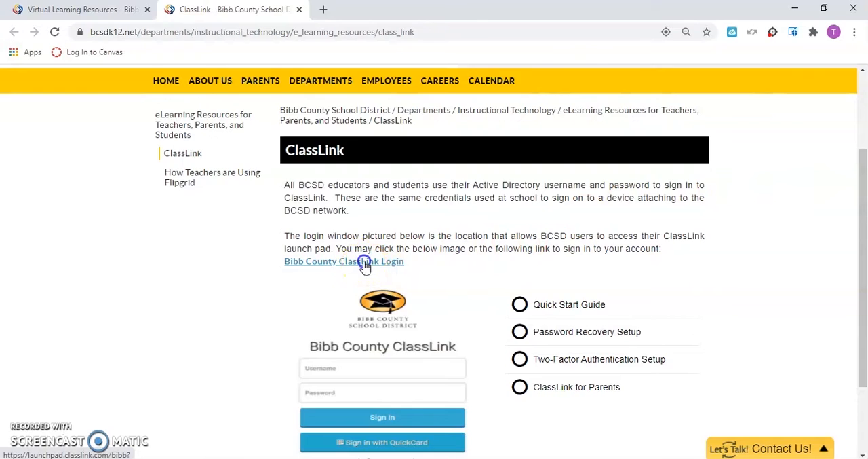
Sign in to Bibb County ClassLink with the remembered username and password.
{"action": "left_click", "coordinate": [344, 261]}
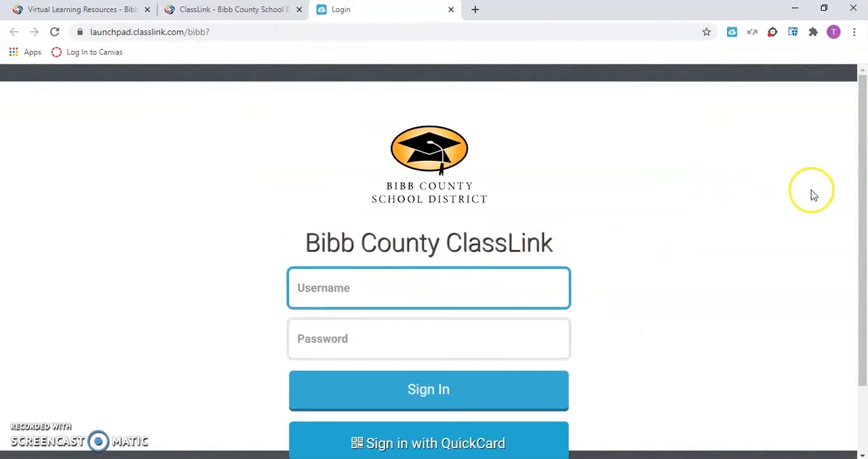
{"action": "scroll", "scroll_direction": "down", "scroll_amount": 3}
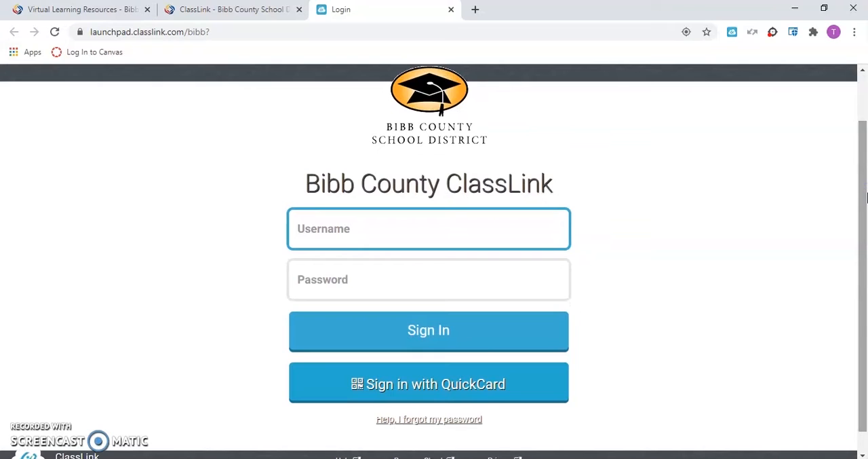
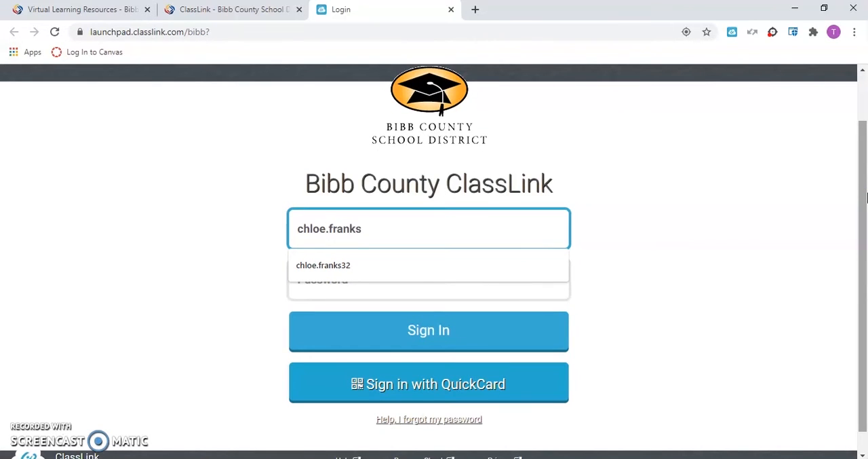
{"action": "left_click", "coordinate": [323, 265]}
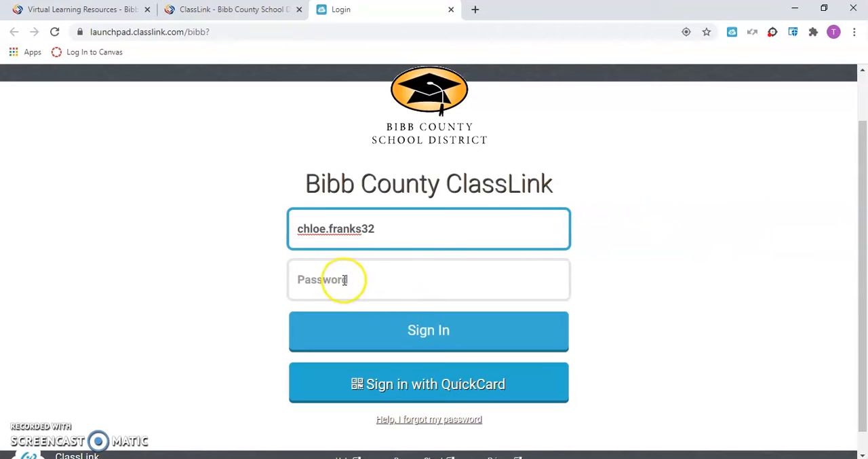
{"action": "left_click", "coordinate": [428, 279]}
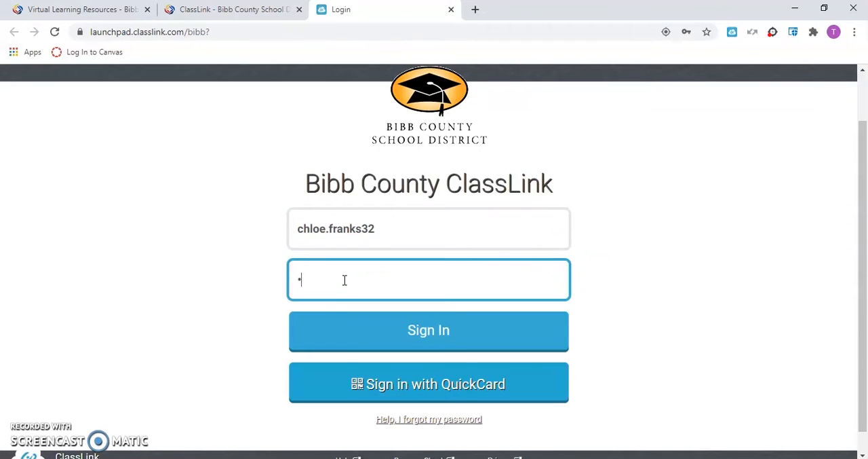
{"action": "type", "text": "•"}
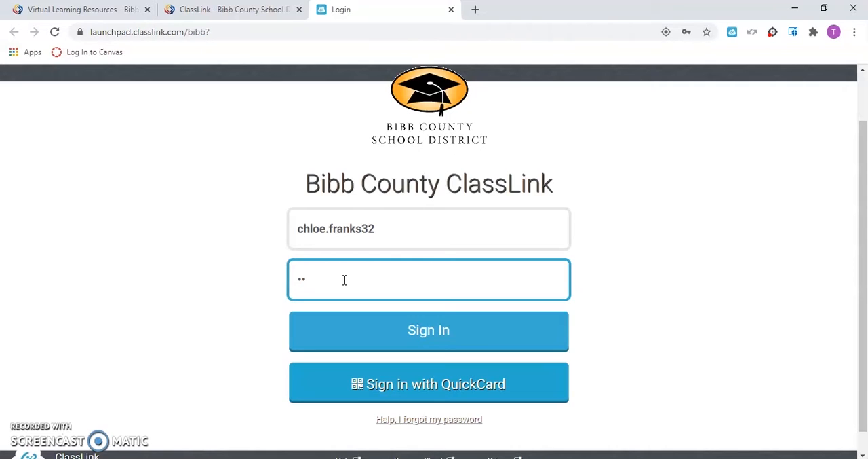
{"action": "type", "text": "••"}
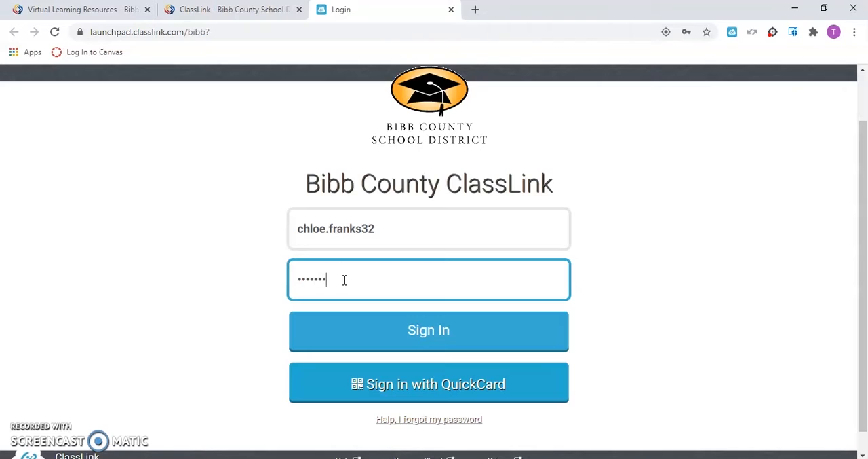
{"action": "type", "text": "•"}
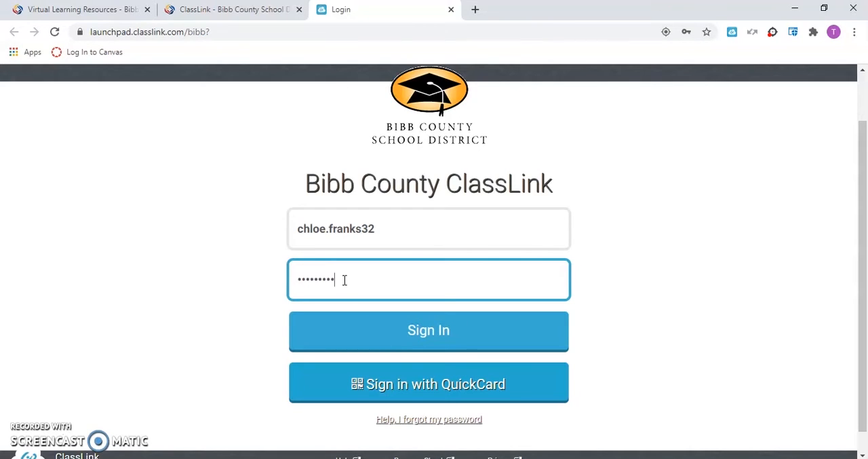
{"action": "left_click", "coordinate": [428, 330]}
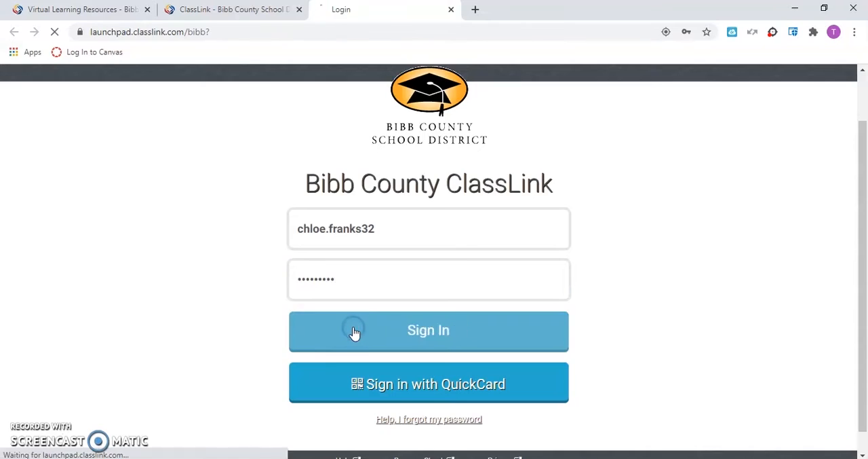
{"action": "left_click", "coordinate": [428, 330]}
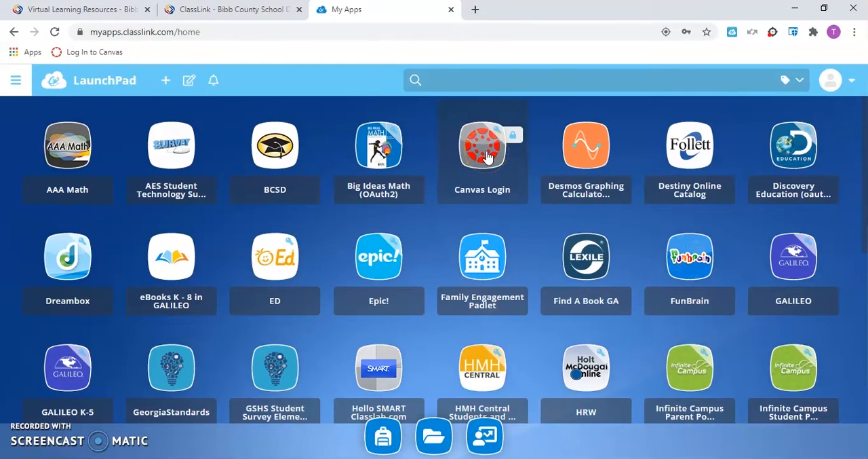
Launch Canvas from LaunchPad and view the student's Account Settings page.
{"action": "left_click", "coordinate": [482, 145]}
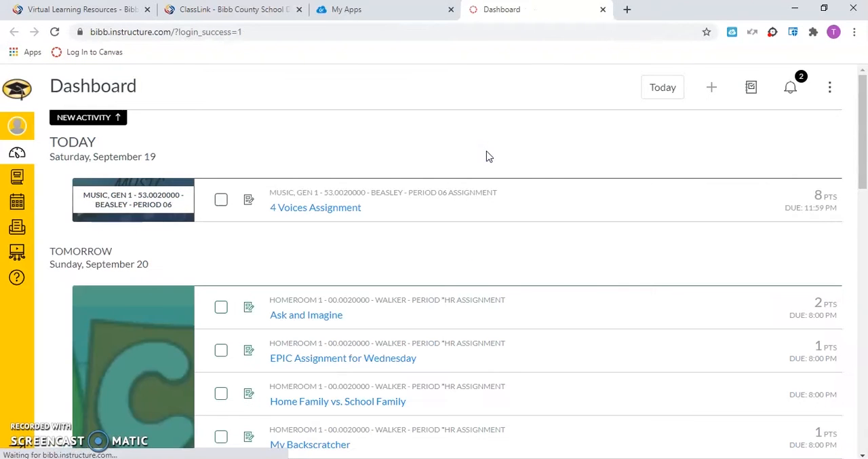
{"action": "mouse_move", "coordinate": [335, 88]}
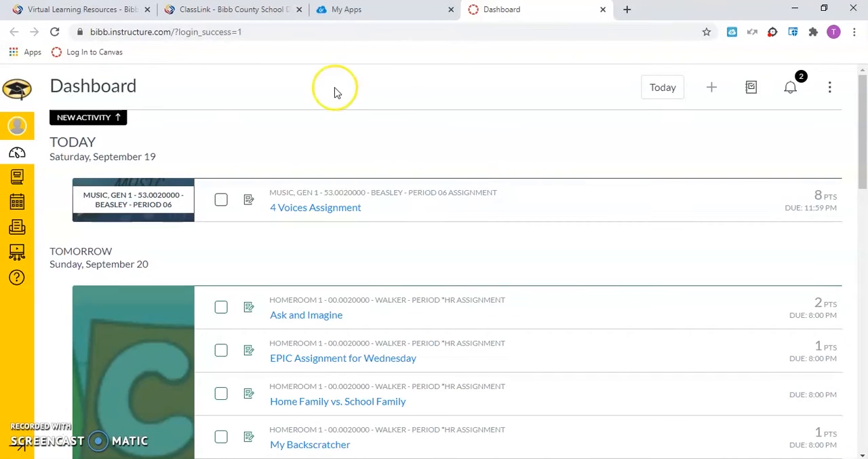
{"action": "mouse_move", "coordinate": [17, 126]}
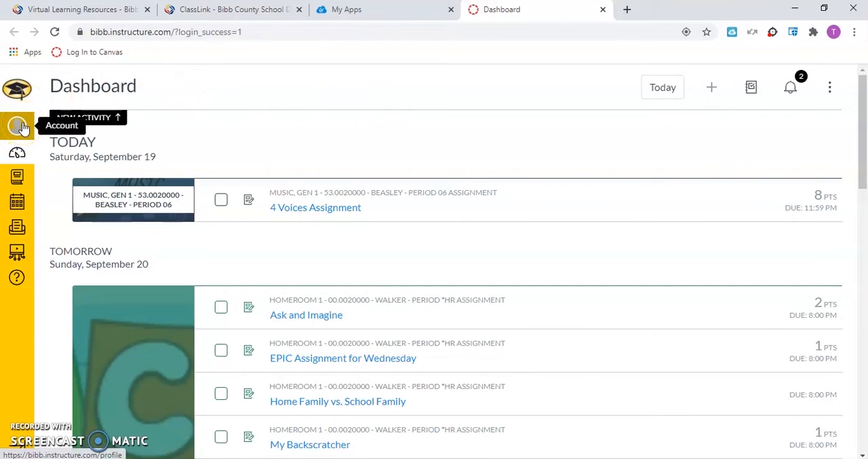
{"action": "left_click", "coordinate": [17, 128]}
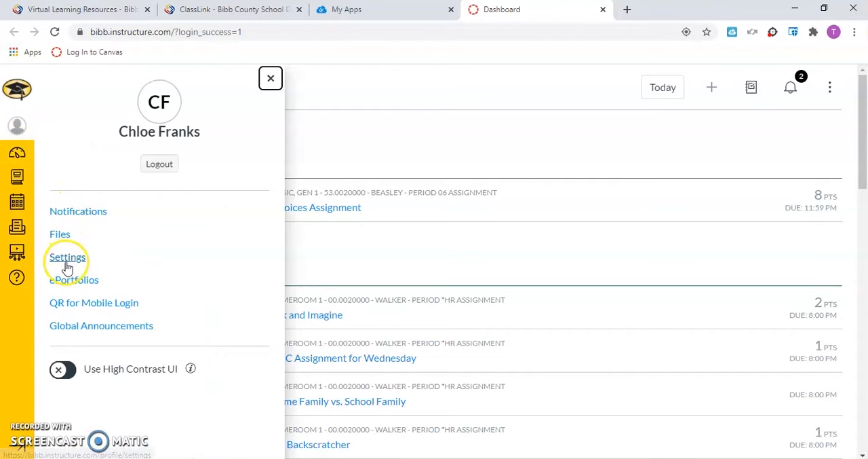
{"action": "left_click", "coordinate": [67, 256]}
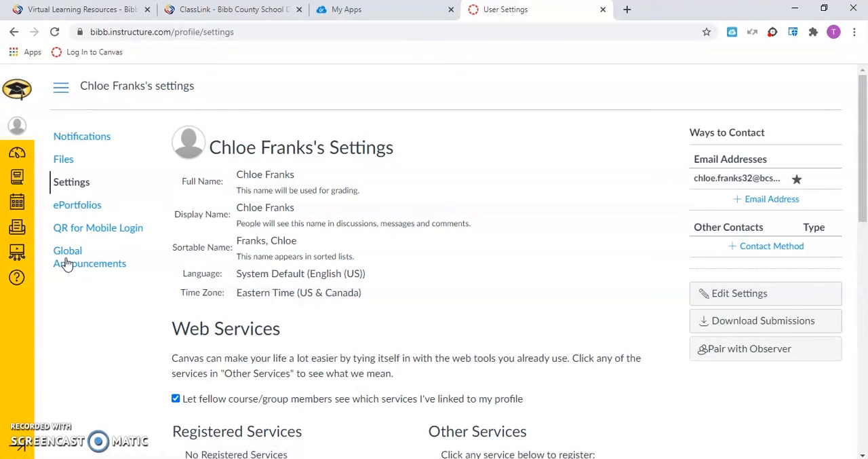
{"action": "scroll", "scroll_direction": "down", "scroll_amount": 3}
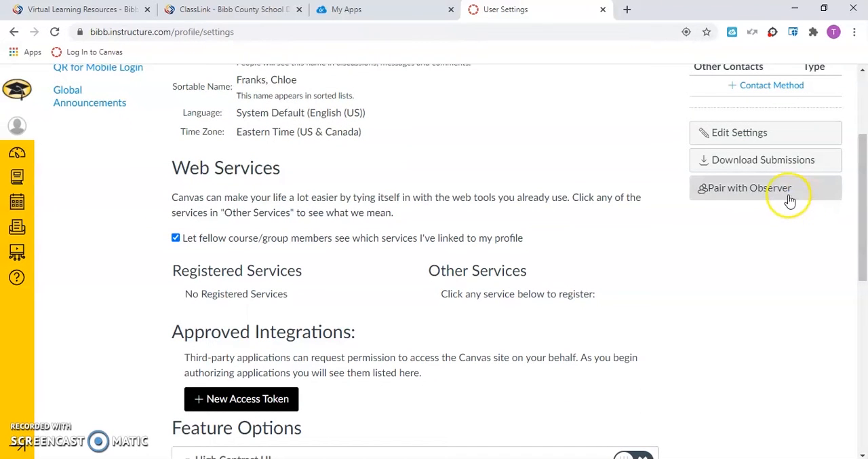
{"action": "mouse_move", "coordinate": [787, 194]}
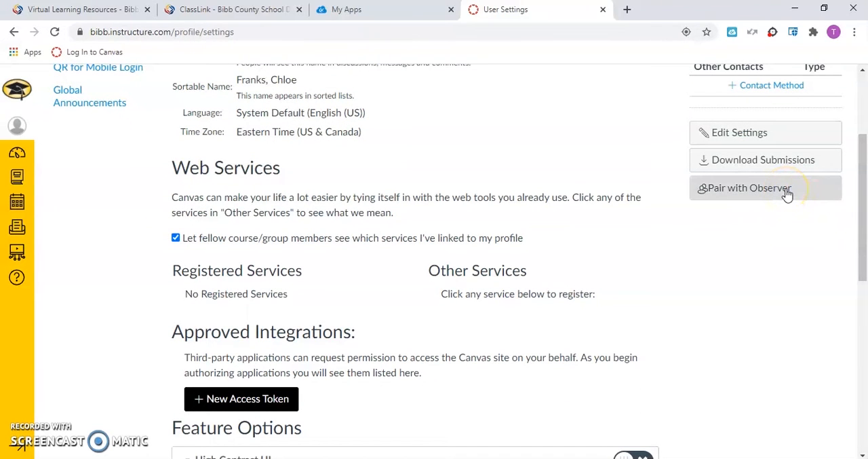
{"action": "left_click", "coordinate": [749, 188]}
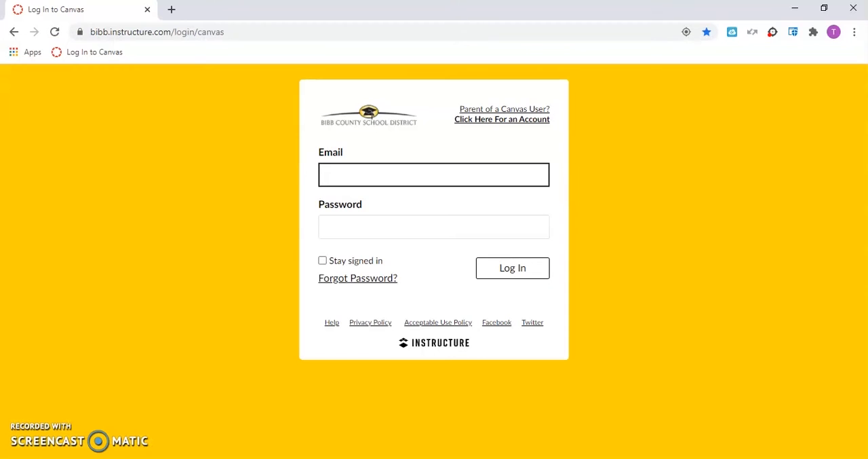
{"action": "mouse_move", "coordinate": [533, 203]}
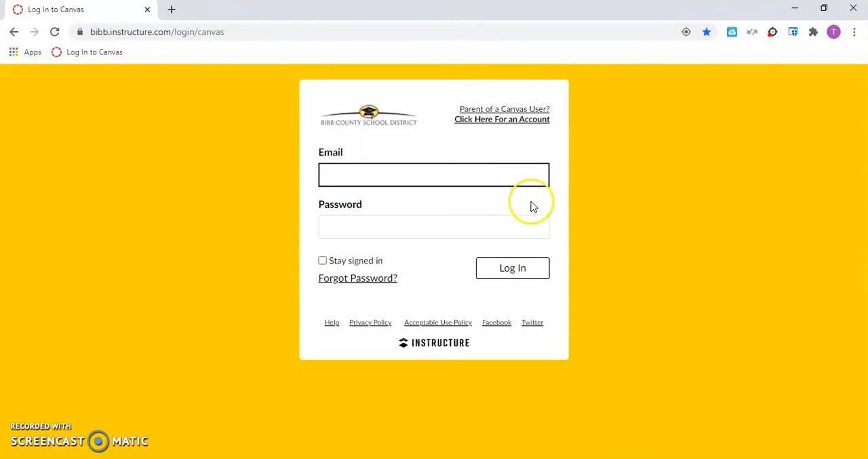
{"action": "mouse_move", "coordinate": [515, 127]}
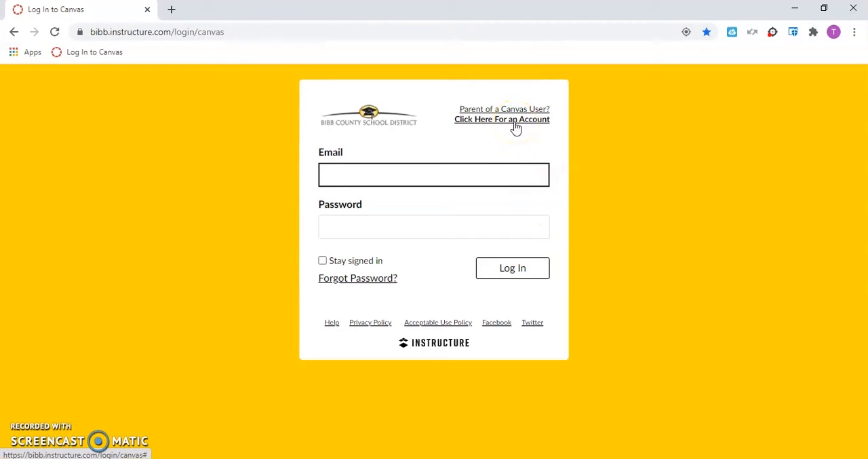
{"action": "left_click", "coordinate": [501, 119]}
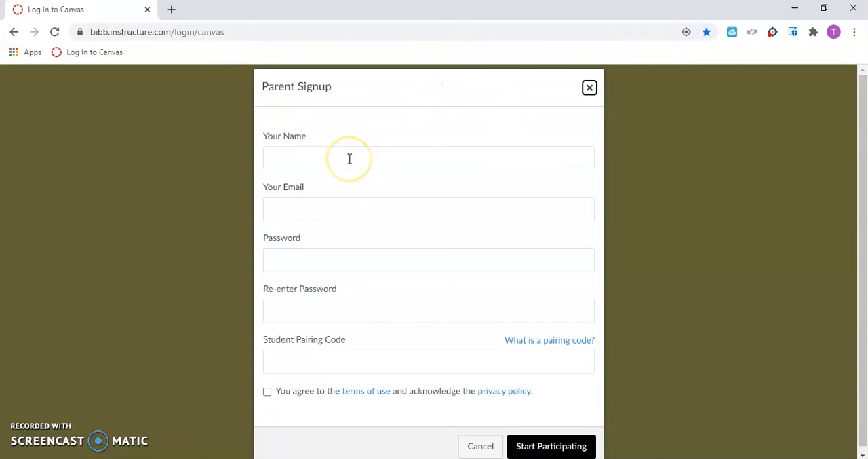
{"action": "mouse_move", "coordinate": [330, 212]}
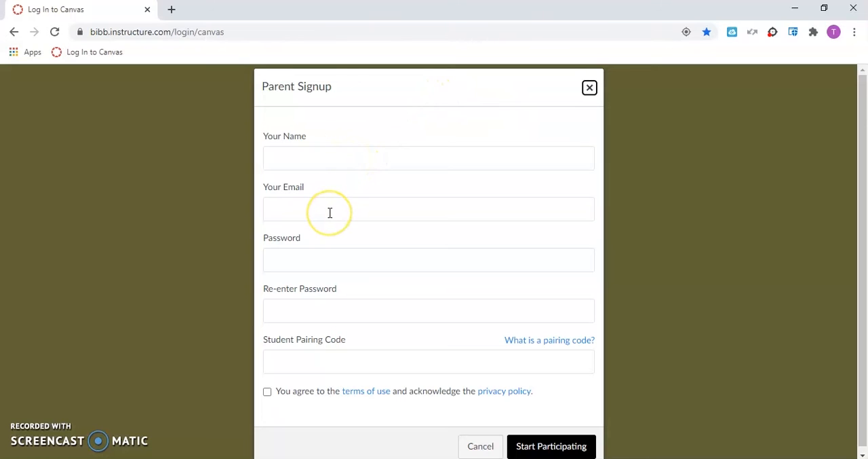
{"action": "mouse_move", "coordinate": [315, 259]}
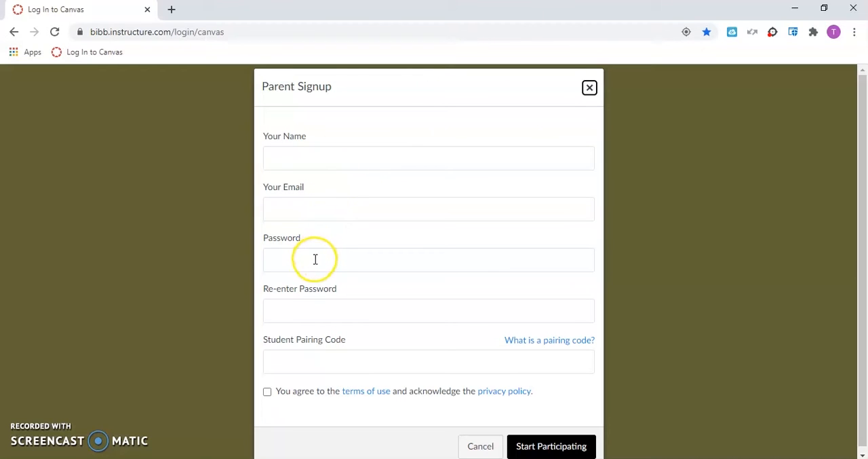
{"action": "mouse_move", "coordinate": [305, 310]}
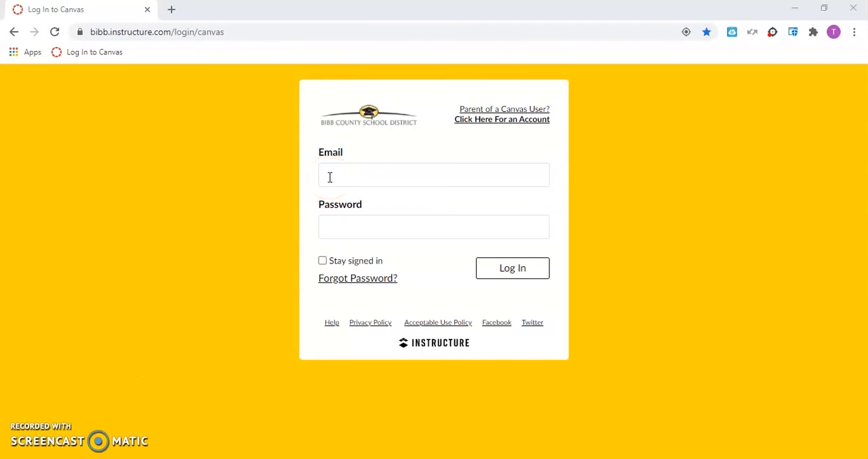
Log in to Canvas with the saved parent email and password, then open Account.
{"action": "left_click", "coordinate": [433, 175]}
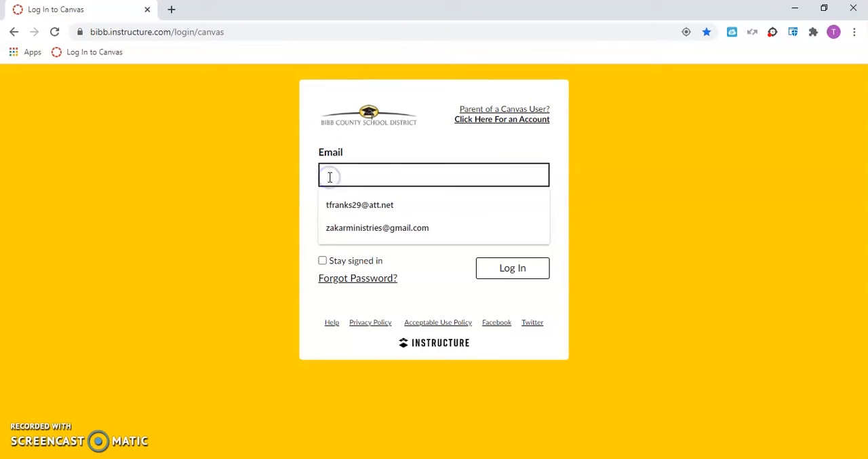
{"action": "left_click", "coordinate": [360, 204]}
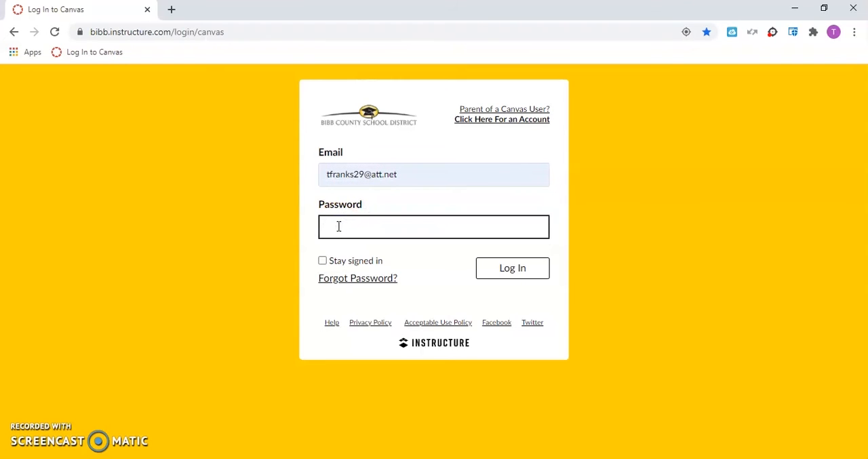
{"action": "type", "text": "password"}
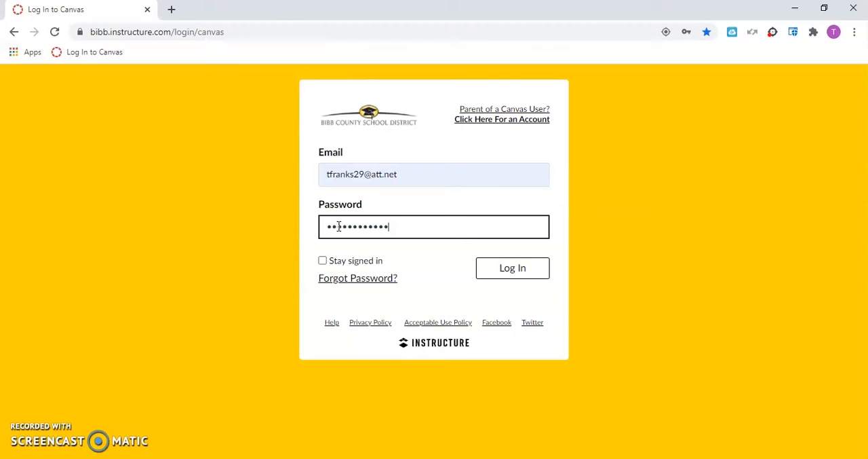
{"action": "left_click", "coordinate": [513, 268]}
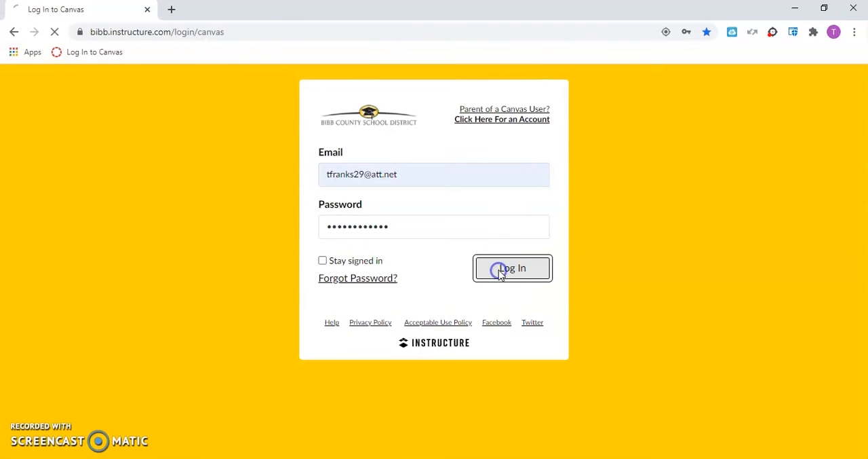
{"action": "left_click", "coordinate": [512, 268]}
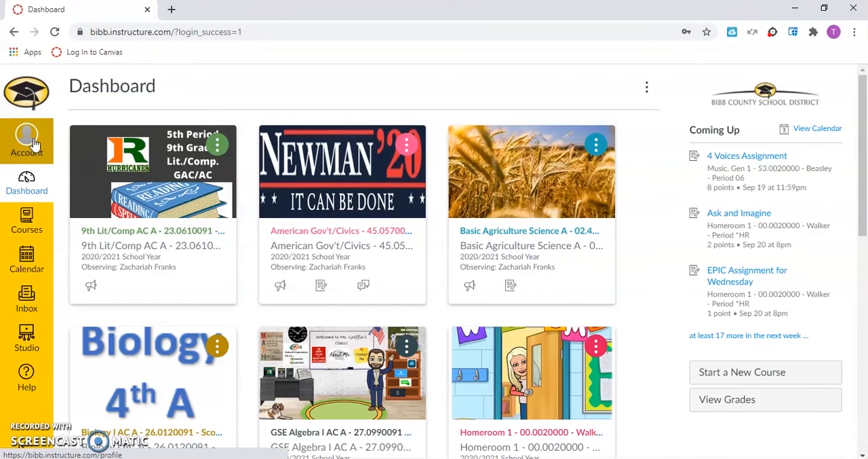
{"action": "left_click", "coordinate": [26, 139]}
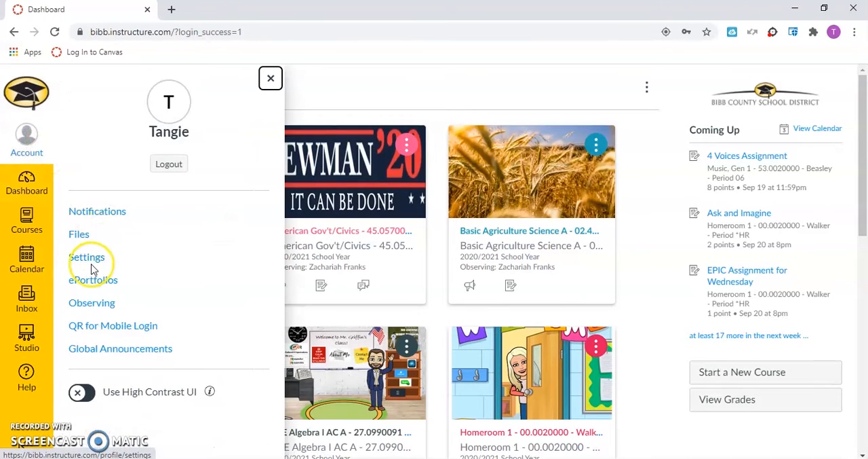
View the Observing page listing two students, then Notification Preferences.
{"action": "left_click", "coordinate": [87, 257]}
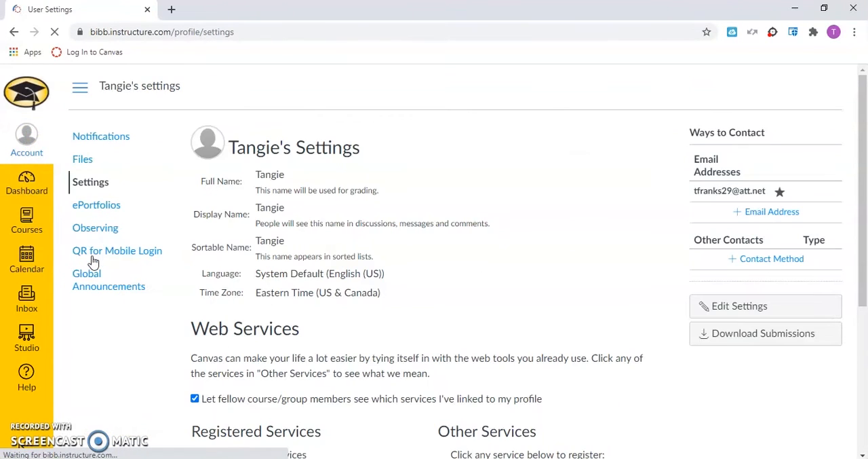
{"action": "left_click", "coordinate": [95, 228]}
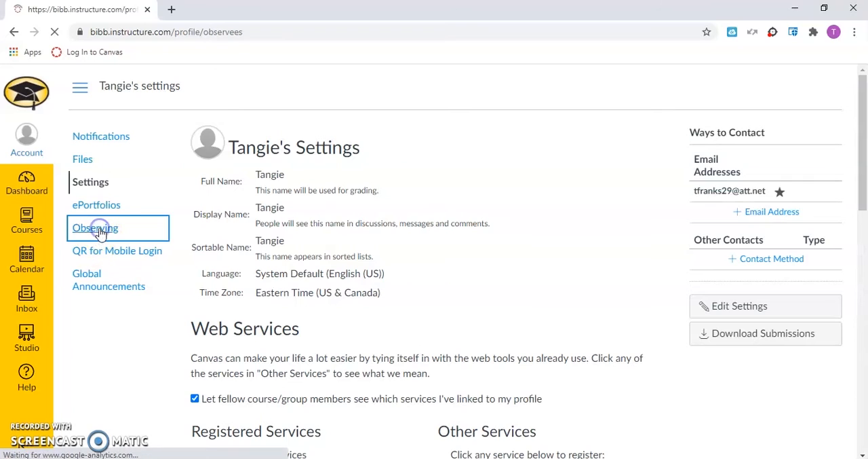
{"action": "left_click", "coordinate": [95, 227]}
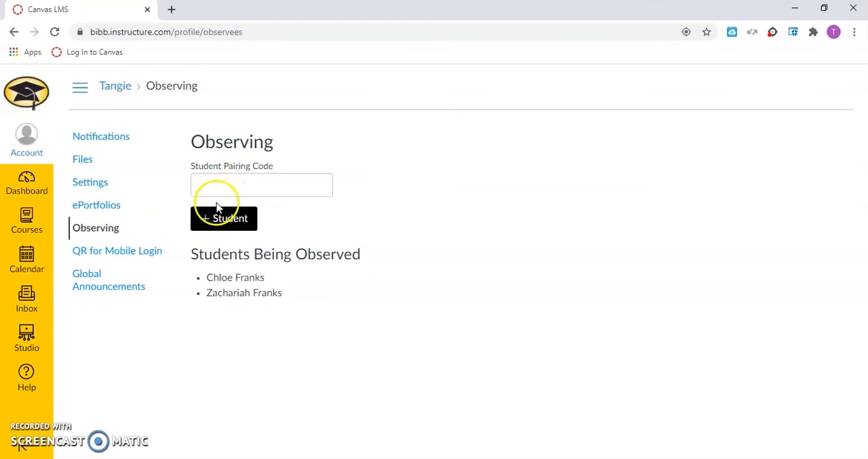
{"action": "mouse_move", "coordinate": [227, 227]}
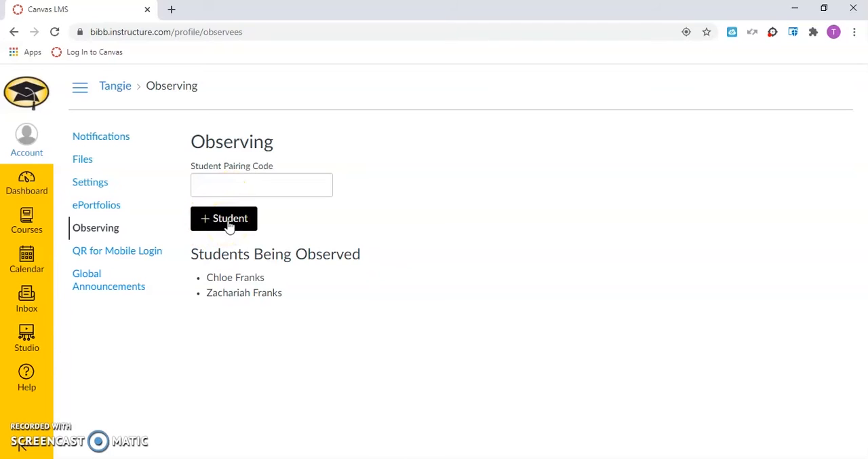
{"action": "mouse_move", "coordinate": [228, 209]}
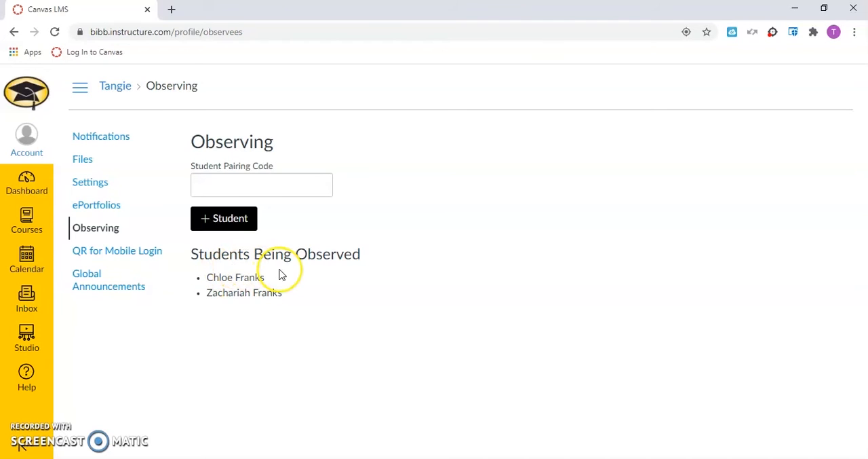
{"action": "mouse_move", "coordinate": [339, 270]}
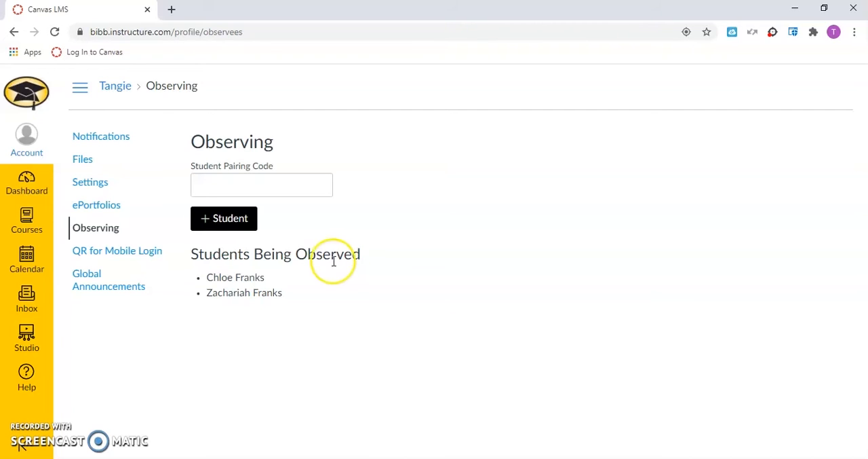
{"action": "mouse_move", "coordinate": [100, 137]}
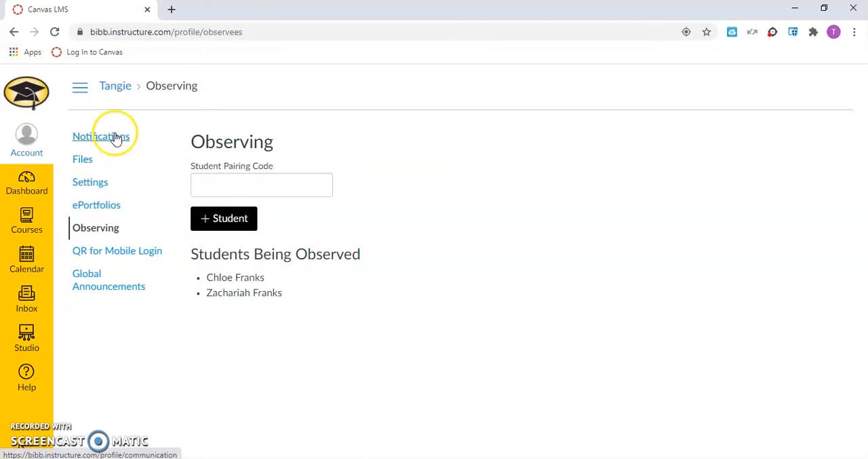
{"action": "left_click", "coordinate": [101, 136]}
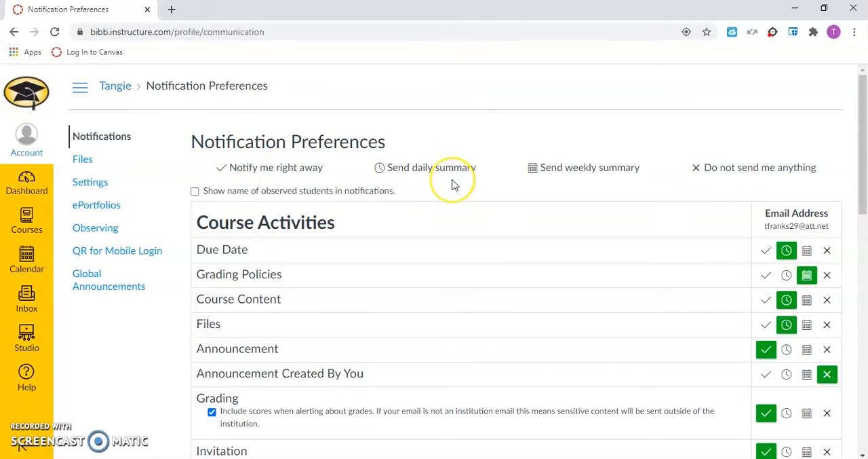
{"action": "mouse_move", "coordinate": [572, 189]}
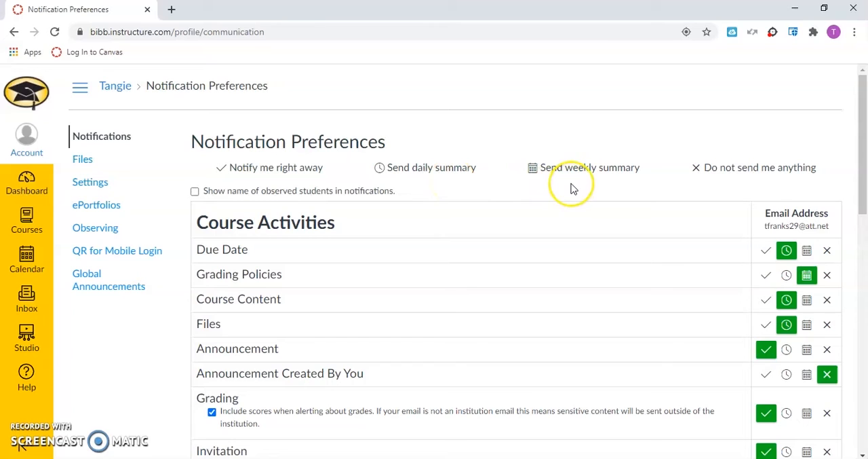
{"action": "mouse_move", "coordinate": [685, 188]}
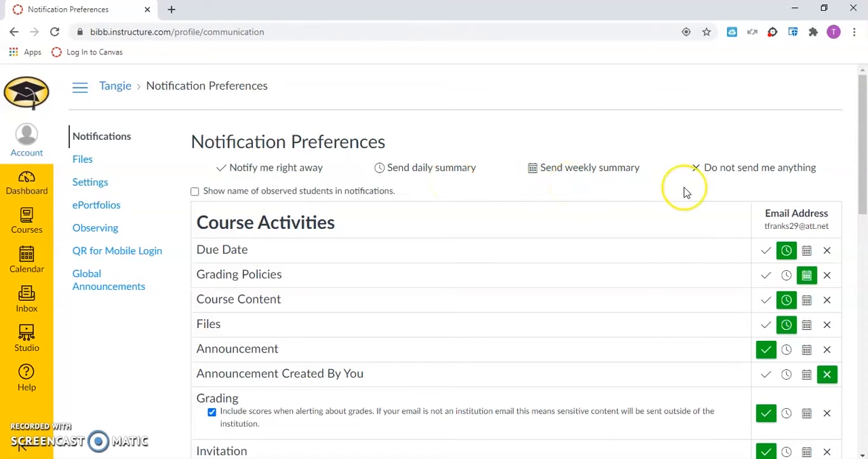
{"action": "mouse_move", "coordinate": [768, 183]}
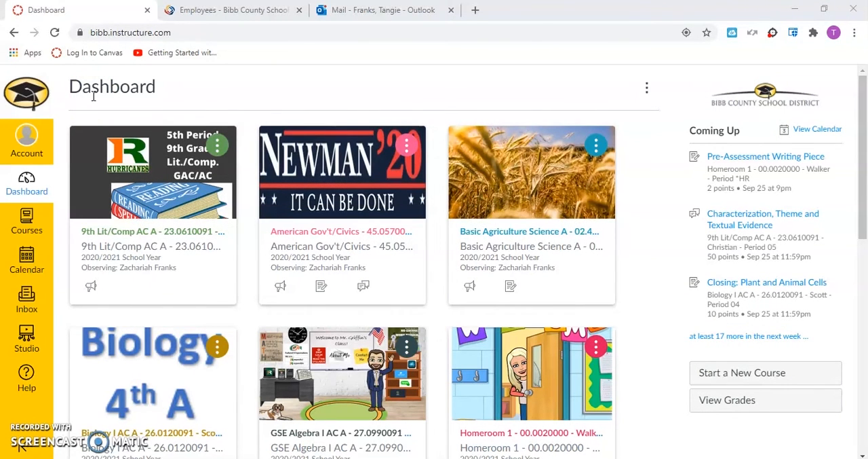
{"action": "mouse_move", "coordinate": [92, 103]}
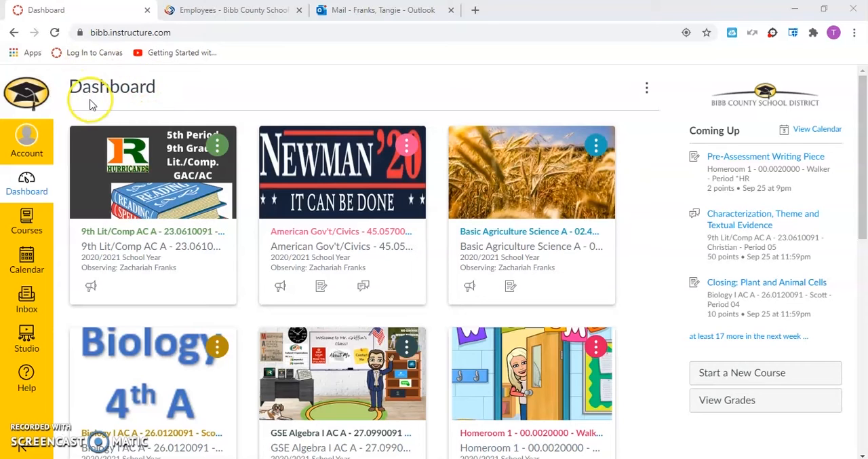
{"action": "mouse_move", "coordinate": [57, 115]}
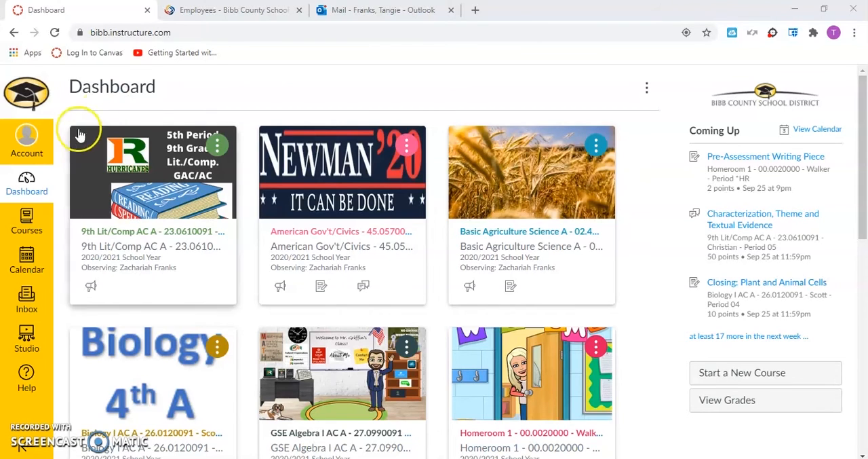
Open the parent's Account tray over the Dashboard.
{"action": "left_click", "coordinate": [26, 139]}
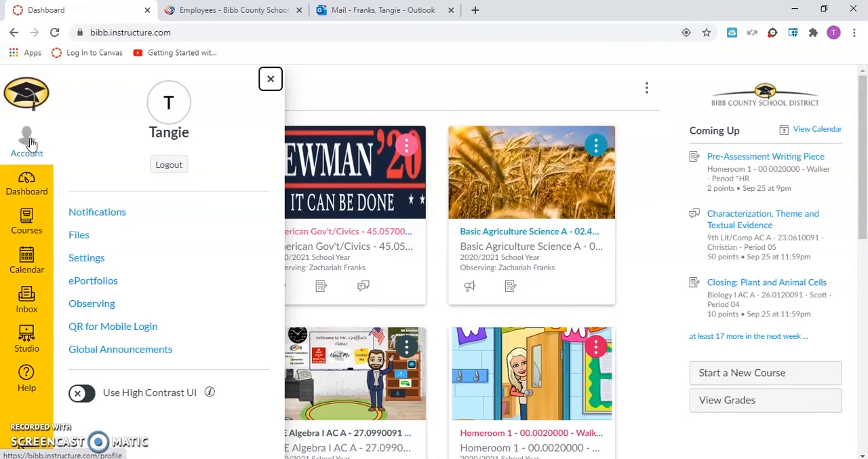
Visit the account's Notifications and Files pages.
{"action": "left_click", "coordinate": [97, 212]}
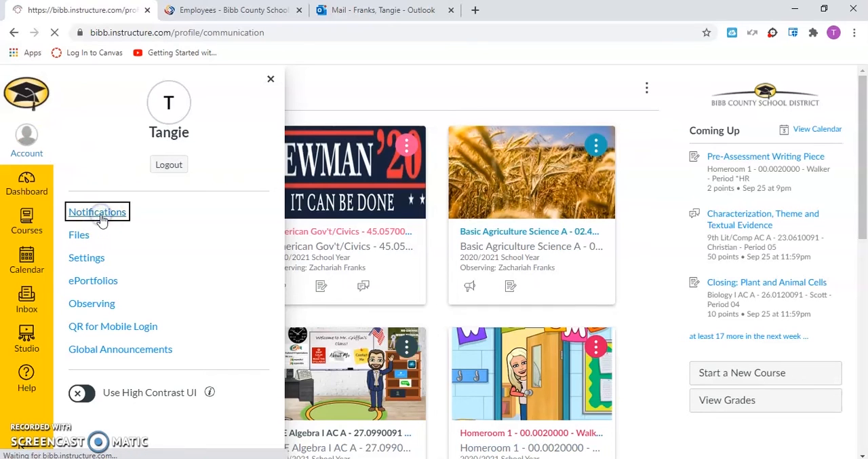
{"action": "left_click", "coordinate": [97, 211]}
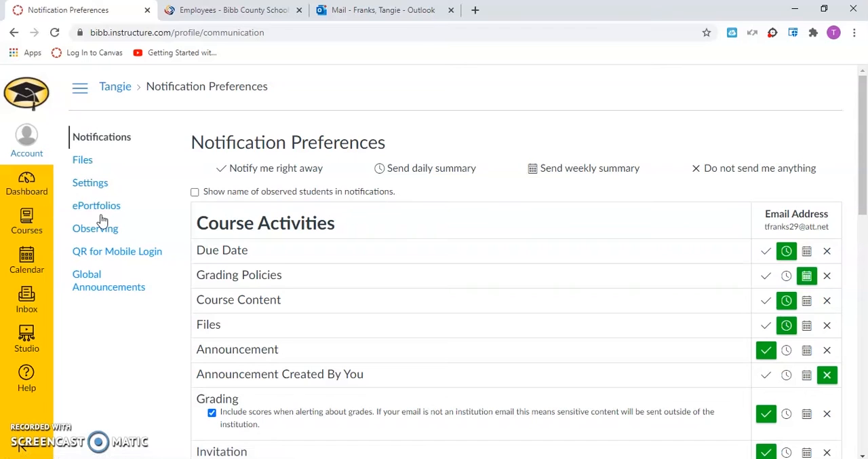
{"action": "left_click", "coordinate": [82, 159]}
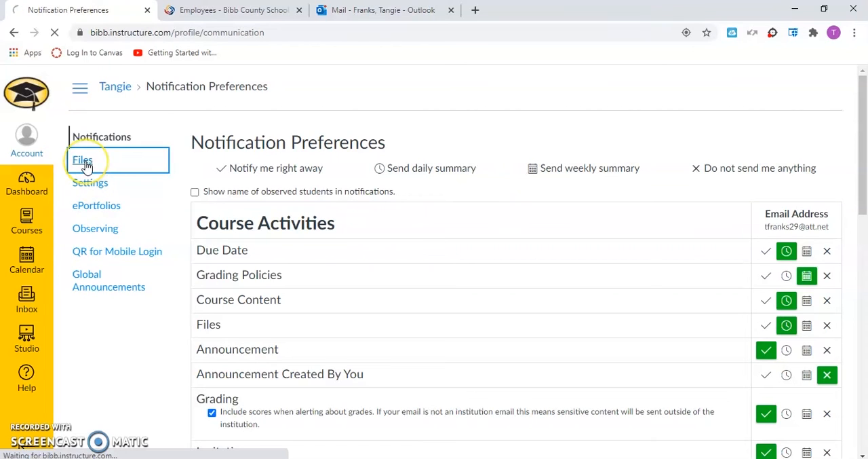
{"action": "left_click", "coordinate": [81, 159]}
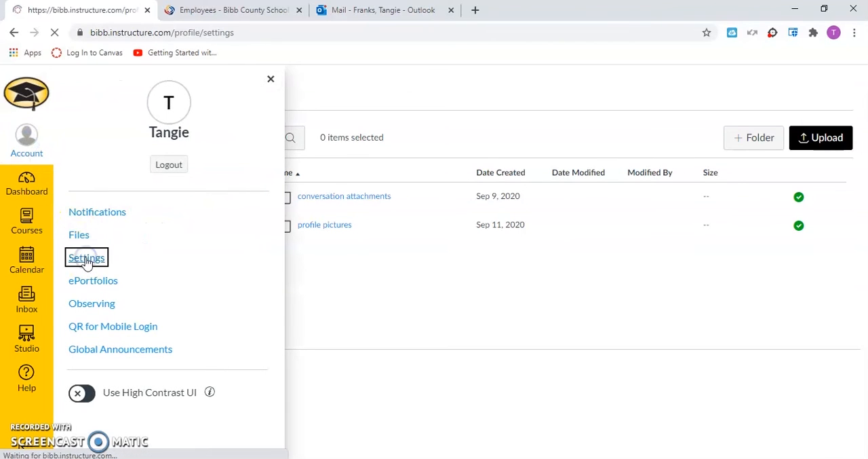
View Settings and ePortfolios, ending on Observing with two linked students.
{"action": "left_click", "coordinate": [85, 258]}
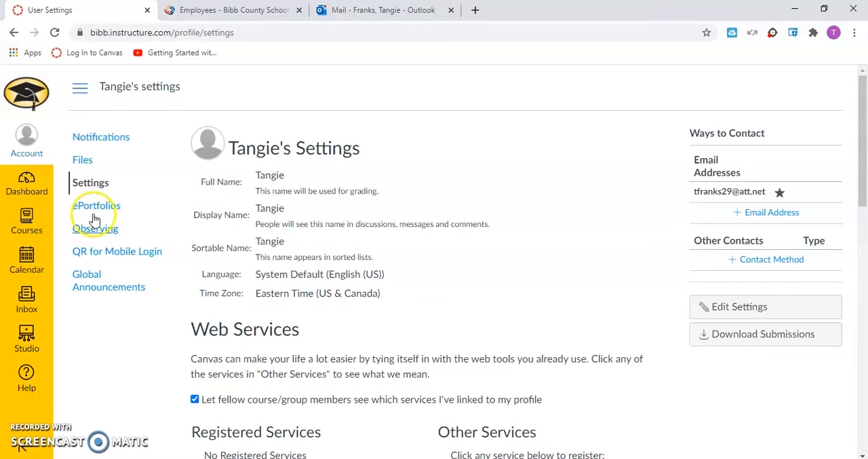
{"action": "left_click", "coordinate": [96, 205]}
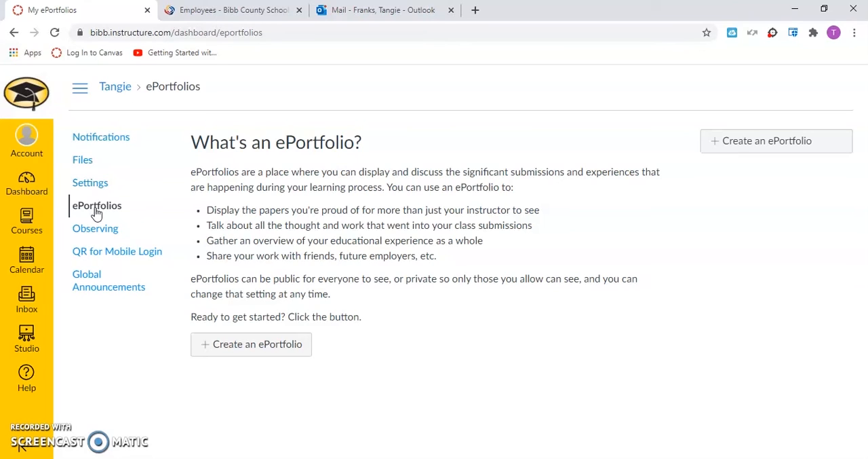
{"action": "left_click", "coordinate": [95, 228]}
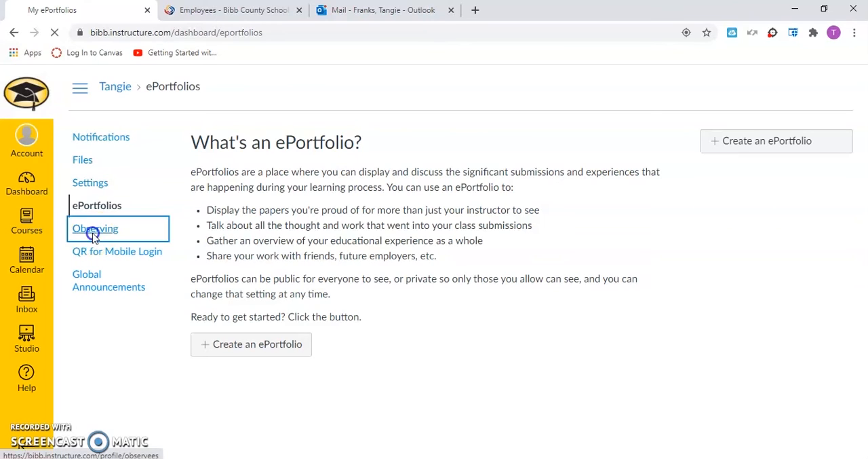
{"action": "left_click", "coordinate": [96, 227]}
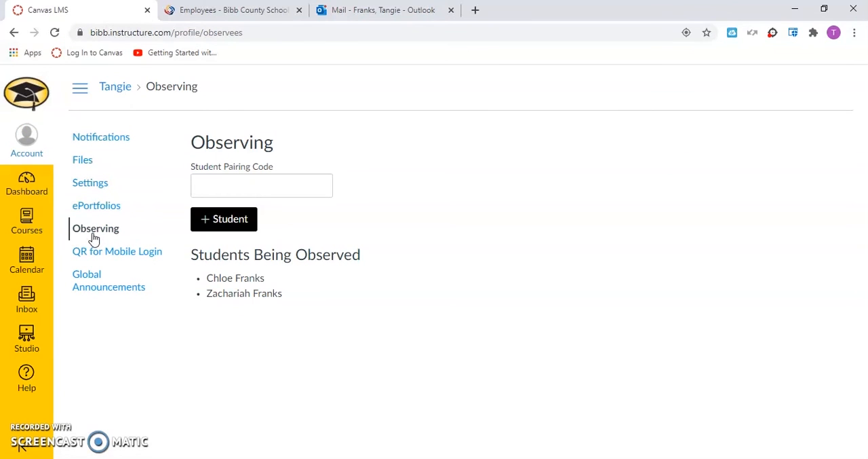
{"action": "mouse_move", "coordinate": [92, 254]}
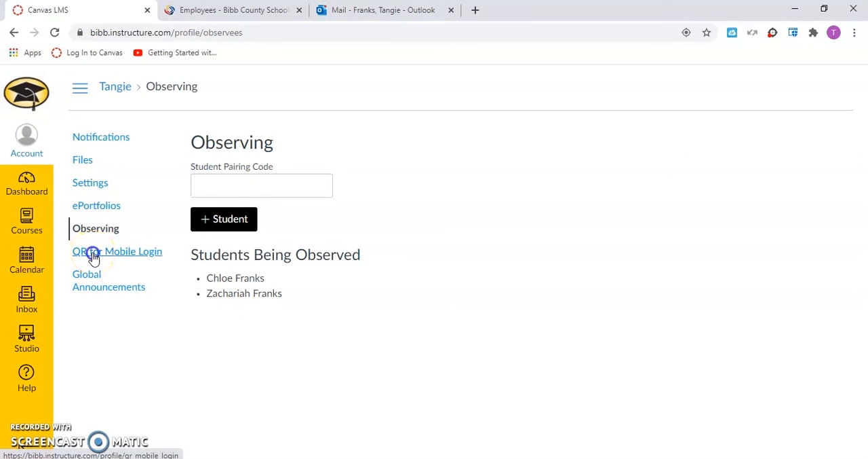
{"action": "left_click", "coordinate": [118, 251]}
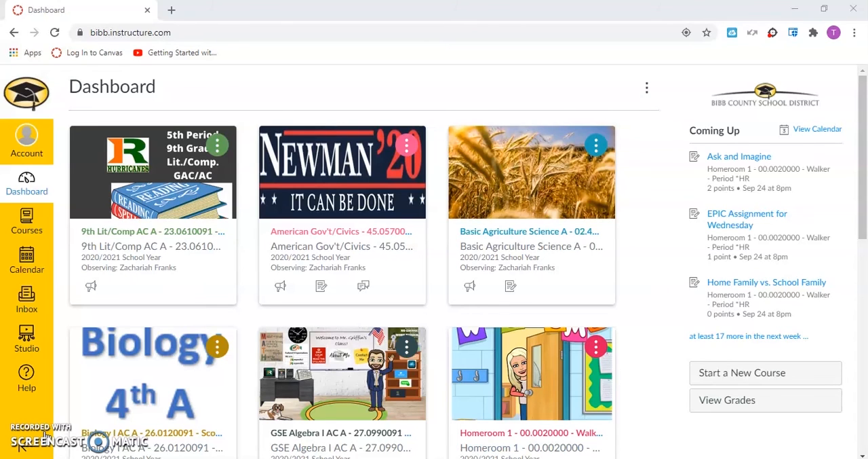
{"action": "mouse_move", "coordinate": [646, 89]}
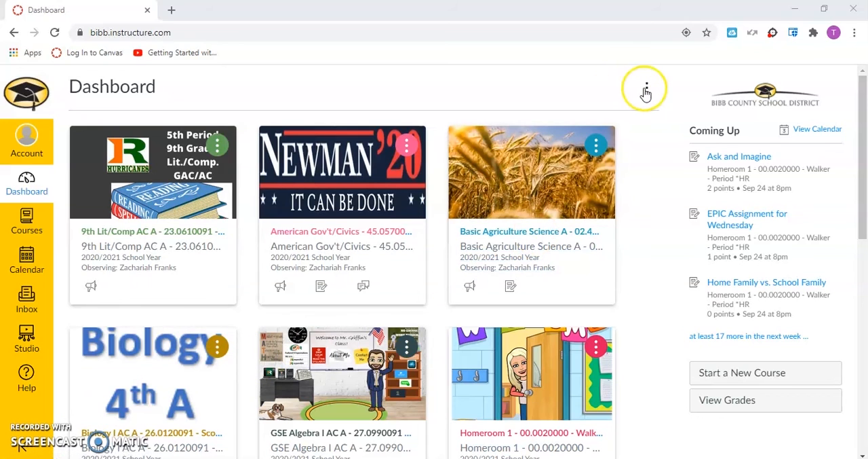
View the dashboard's Card View/Recent Activity options unchanged, then bring up Courses.
{"action": "left_click", "coordinate": [645, 89]}
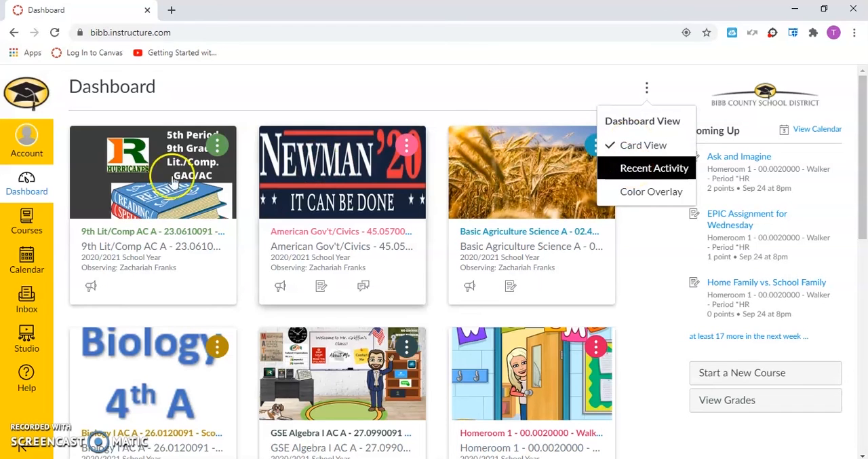
{"action": "left_click", "coordinate": [27, 221]}
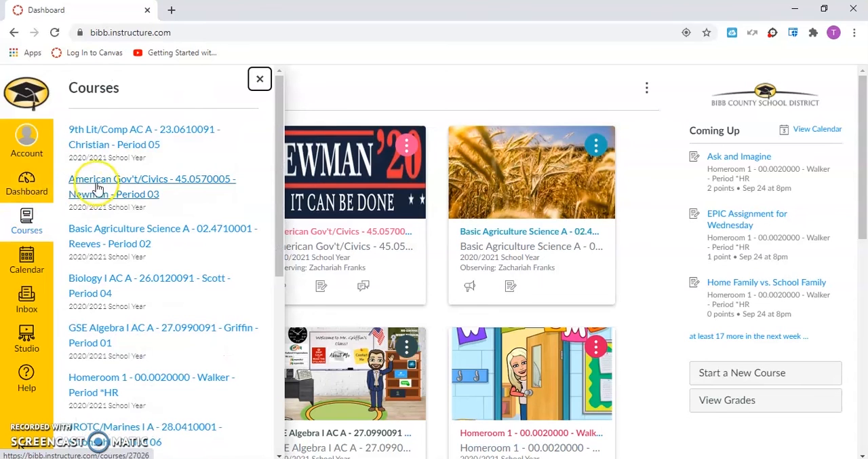
Open the American Gov't/Civics Newman Period 03 course home page.
{"action": "left_click", "coordinate": [152, 178]}
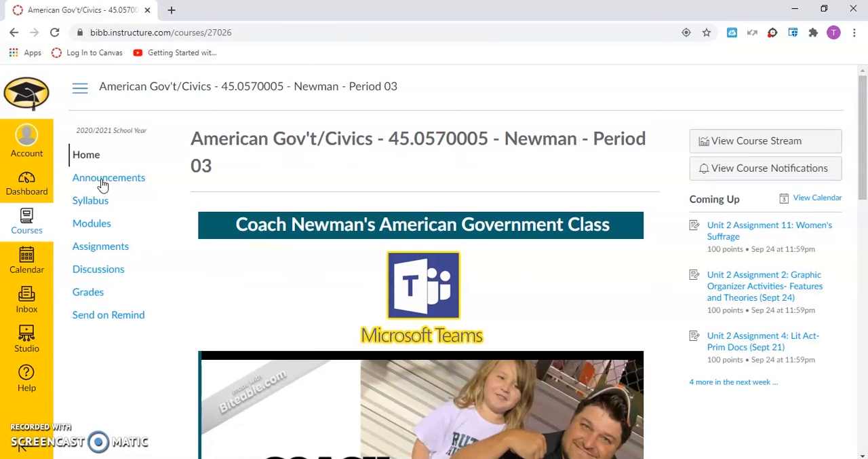
{"action": "left_click", "coordinate": [26, 261]}
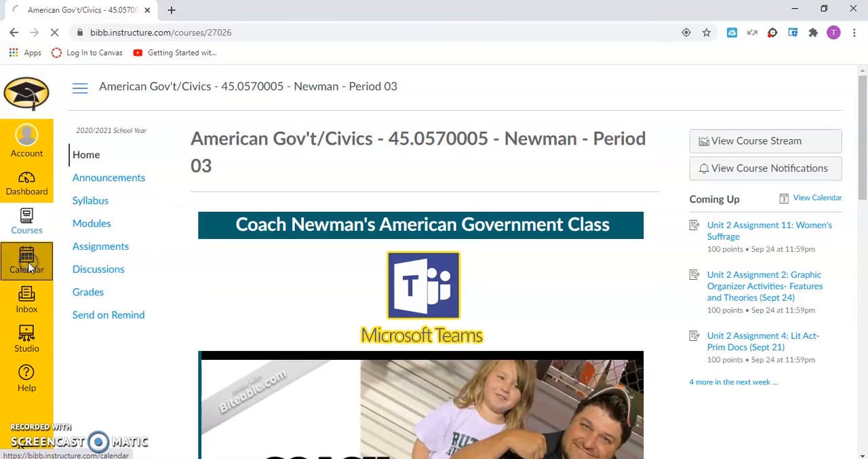
Switch the calendar through Week, Month, Agenda and back to Month, then open Inbox.
{"action": "left_click", "coordinate": [26, 261]}
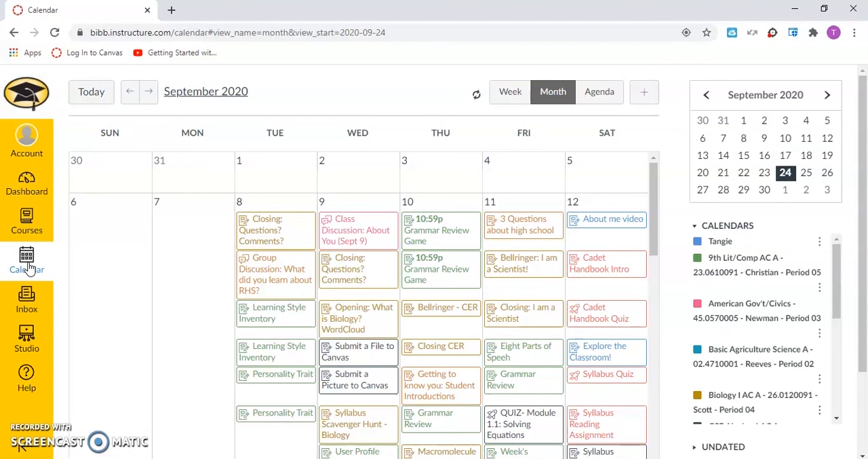
{"action": "mouse_move", "coordinate": [370, 157]}
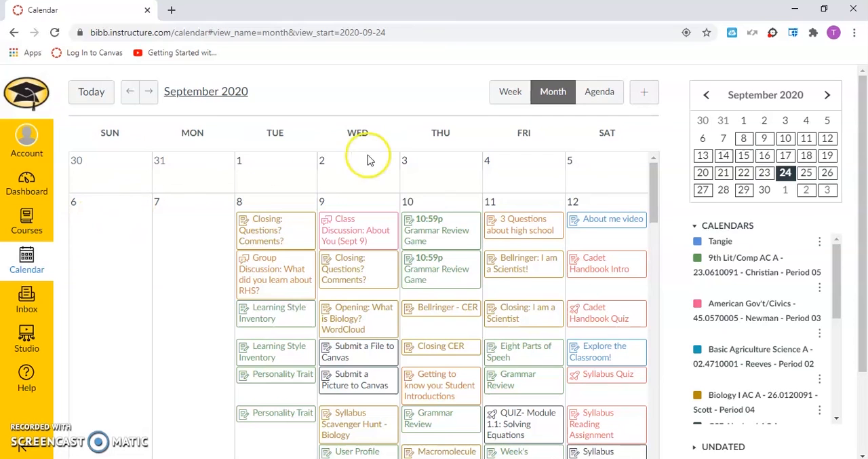
{"action": "left_click", "coordinate": [509, 91]}
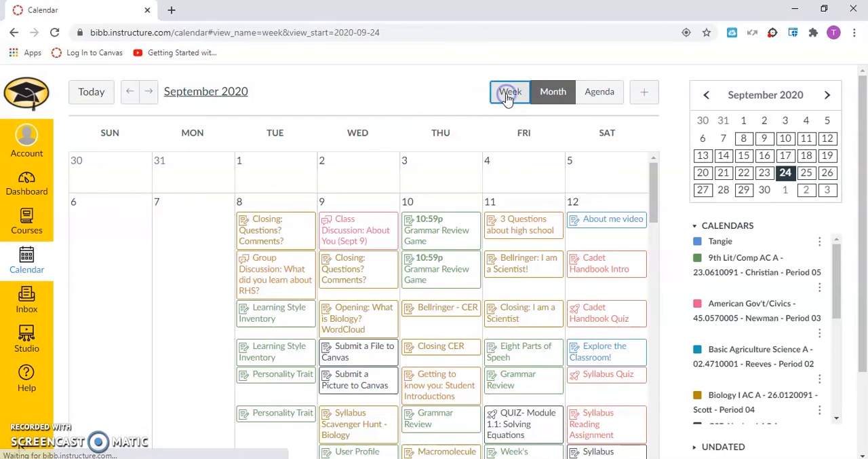
{"action": "left_click", "coordinate": [510, 92]}
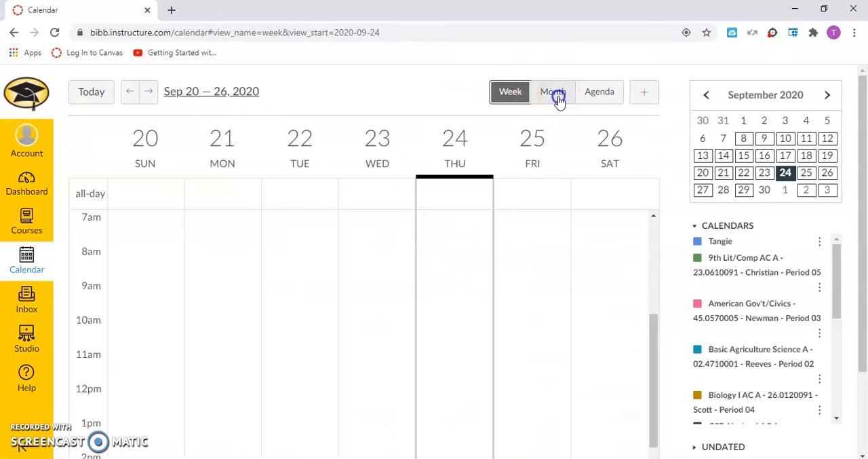
{"action": "left_click", "coordinate": [553, 92]}
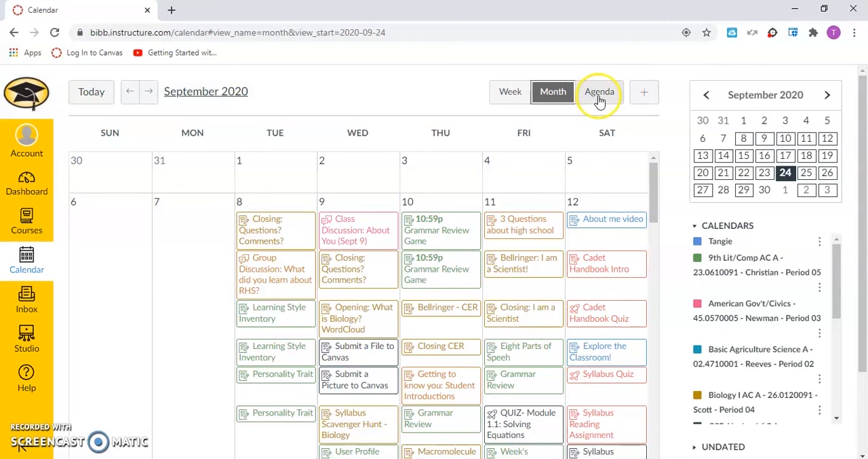
{"action": "left_click", "coordinate": [599, 92]}
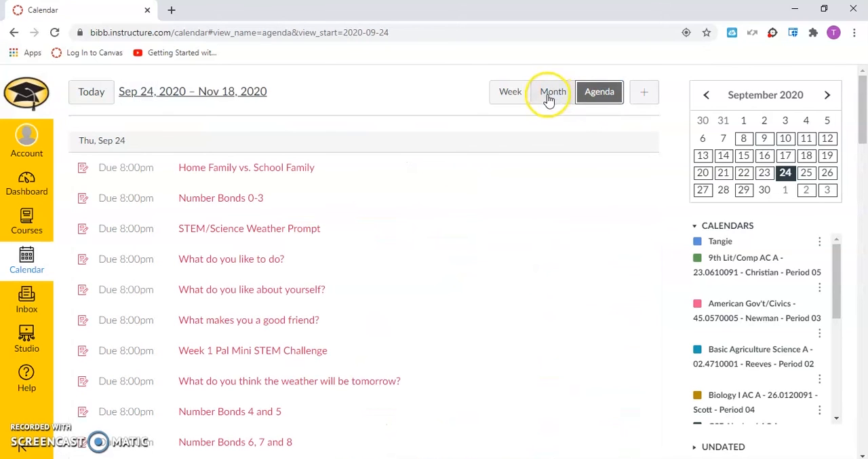
{"action": "left_click", "coordinate": [553, 91]}
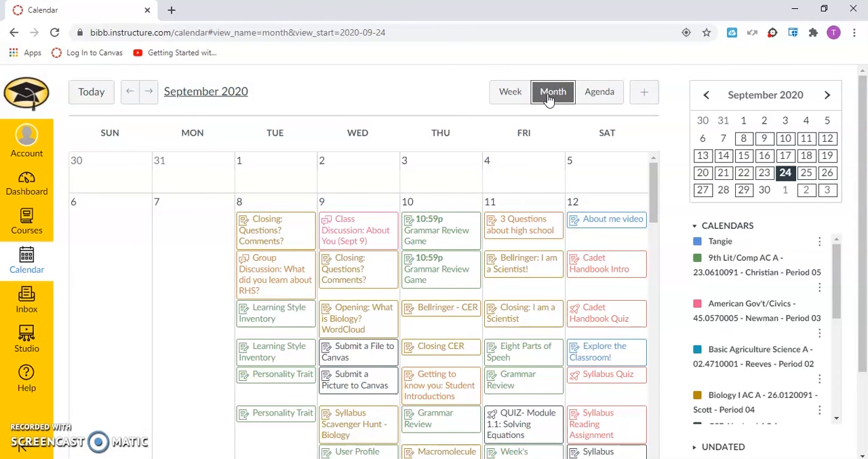
{"action": "mouse_move", "coordinate": [27, 301]}
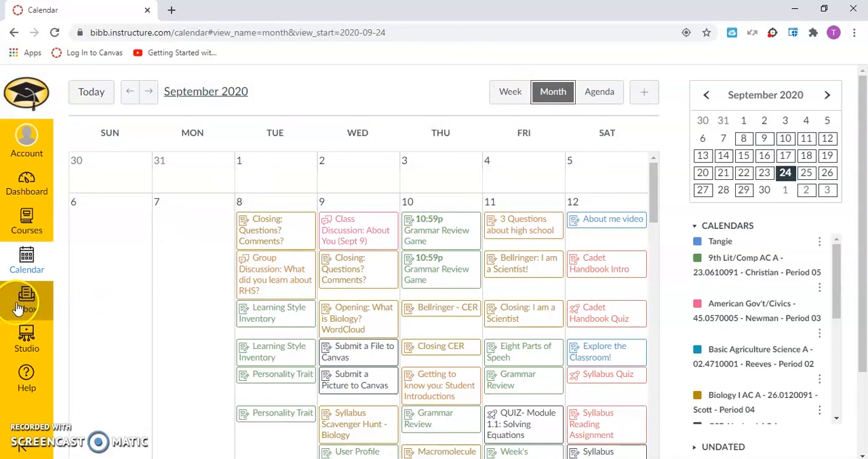
{"action": "left_click", "coordinate": [26, 301]}
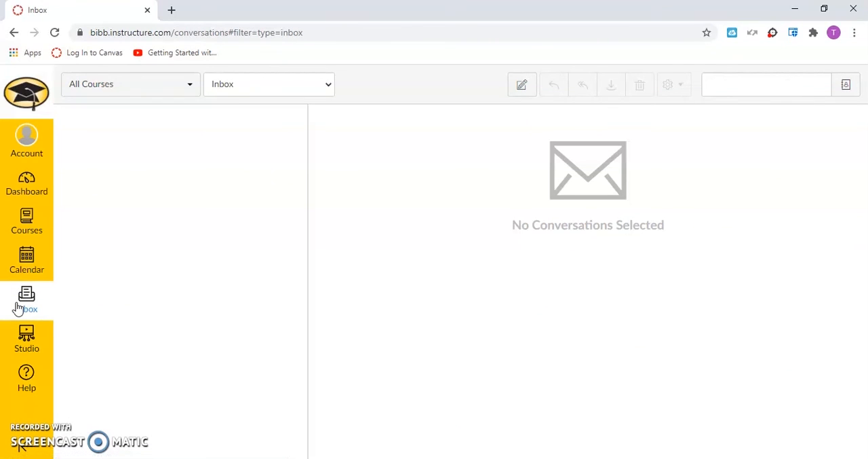